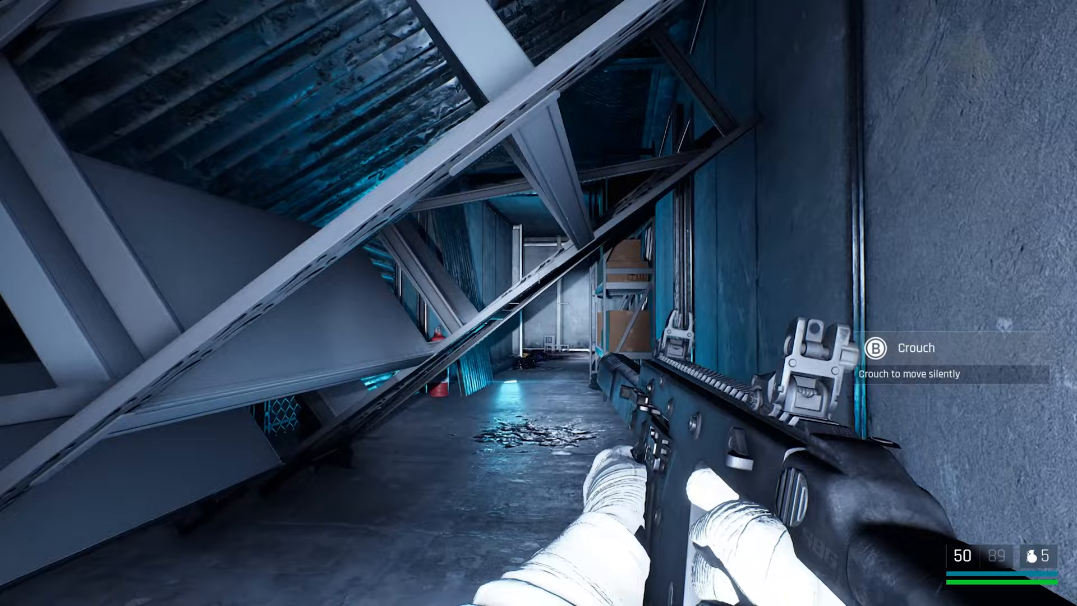
mouse_move(538, 303)
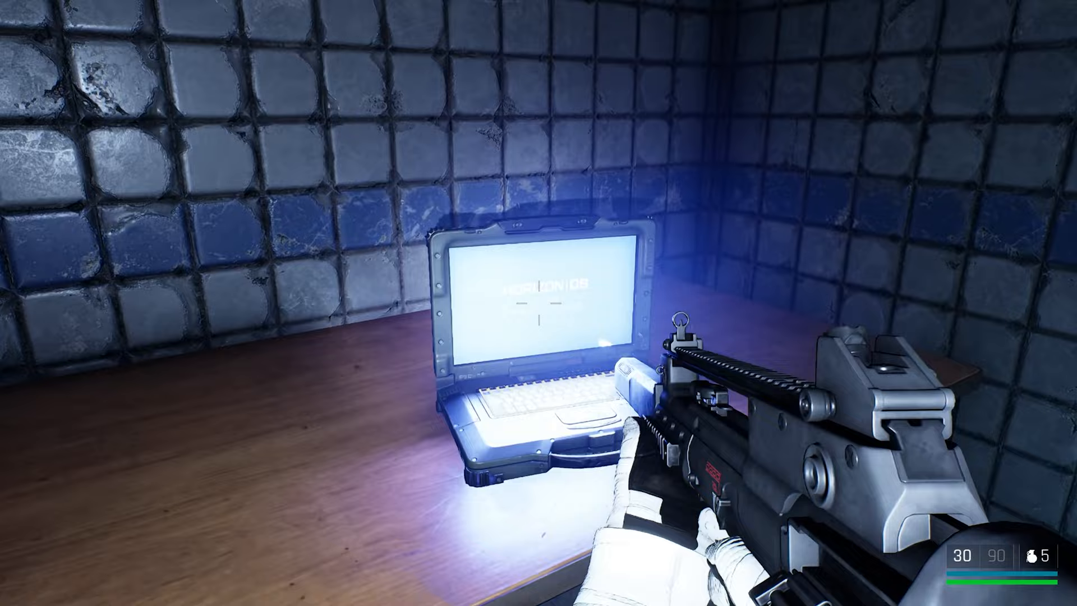
left_click(534, 309)
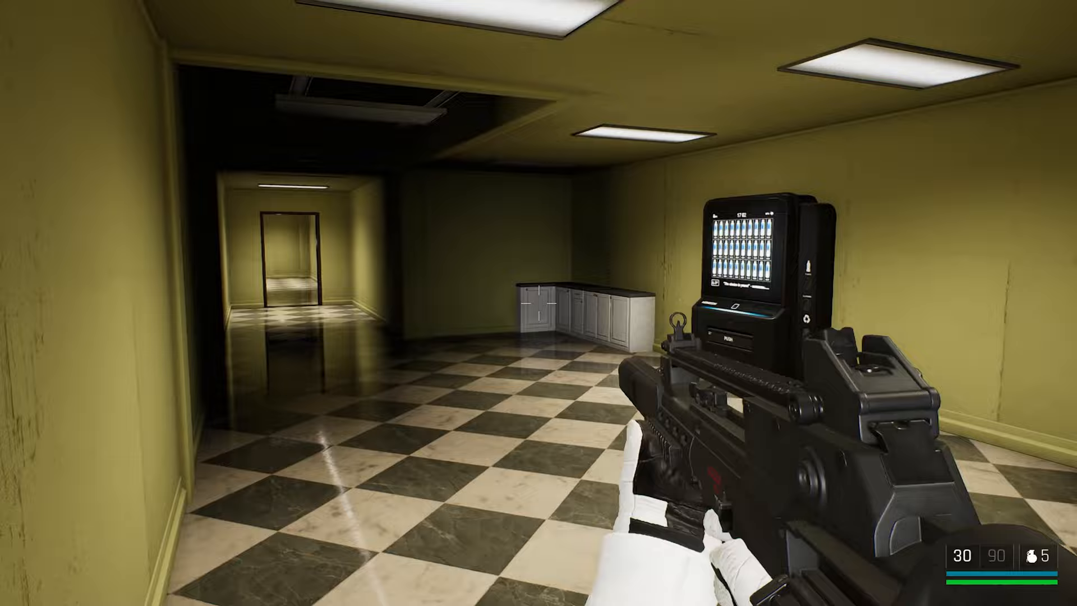
mouse_move(539, 303)
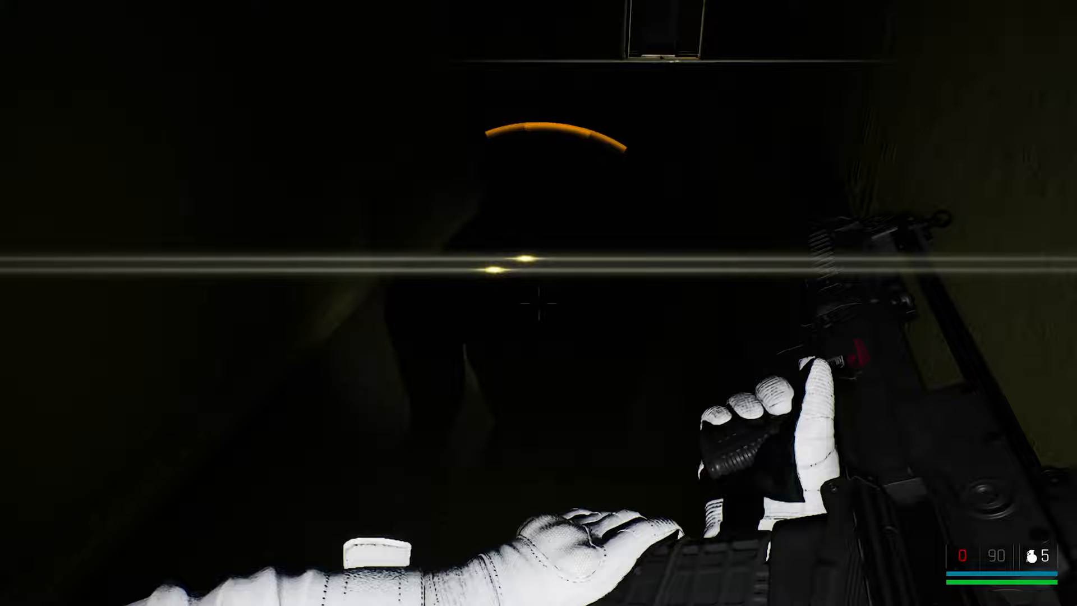
key("r")
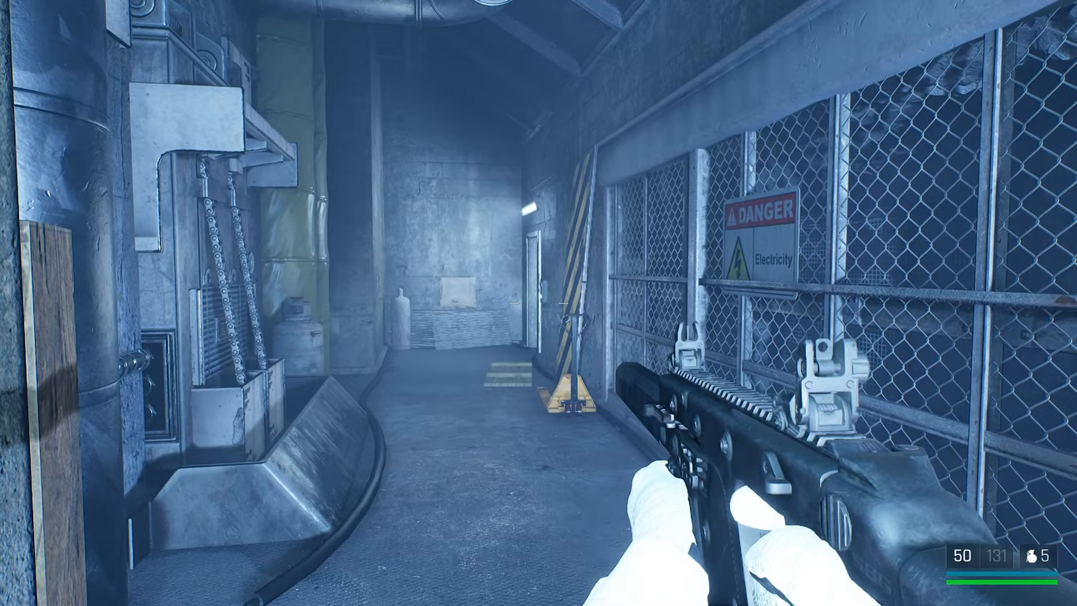
key("w")
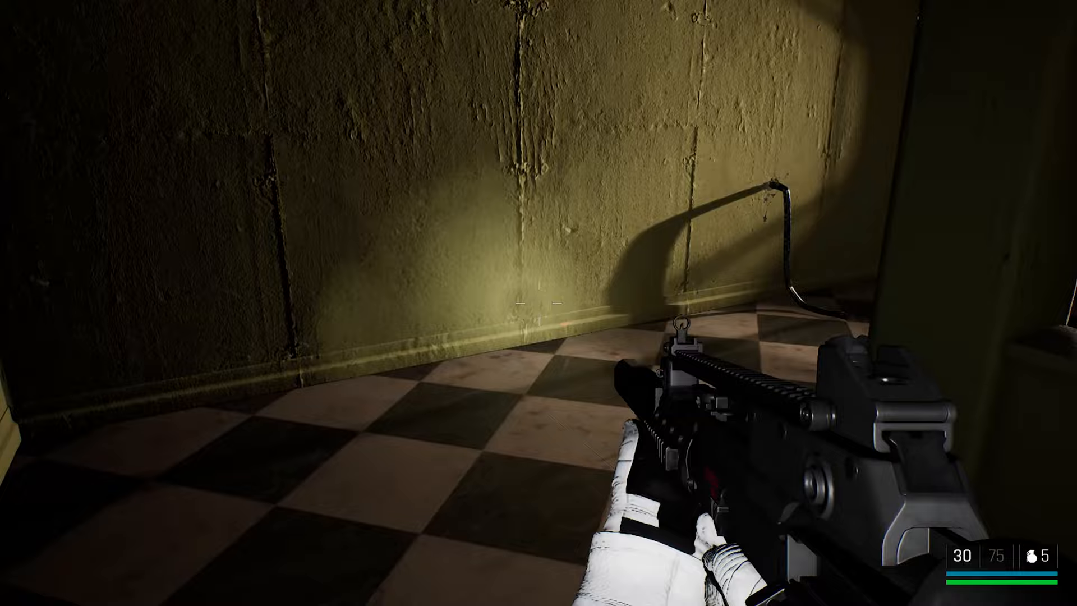
left_click(536, 307)
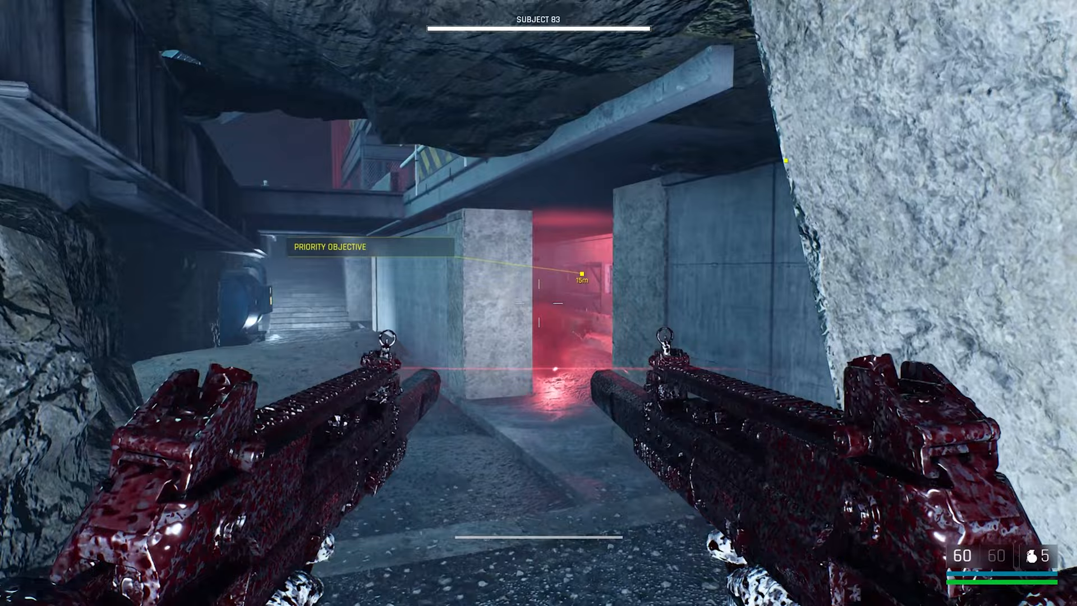
left_click(522, 297)
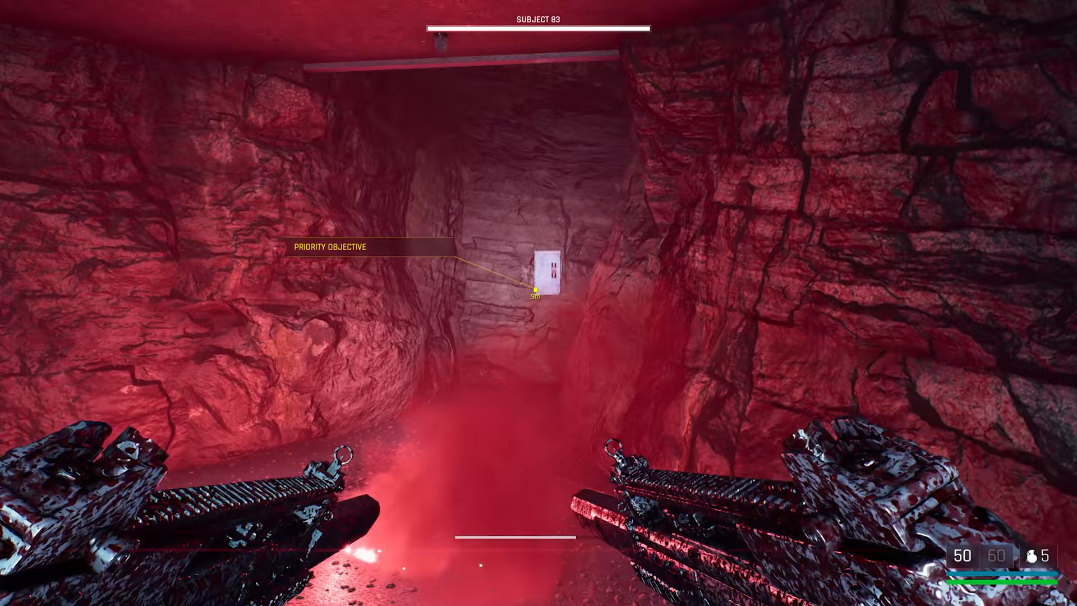
left_click(543, 303)
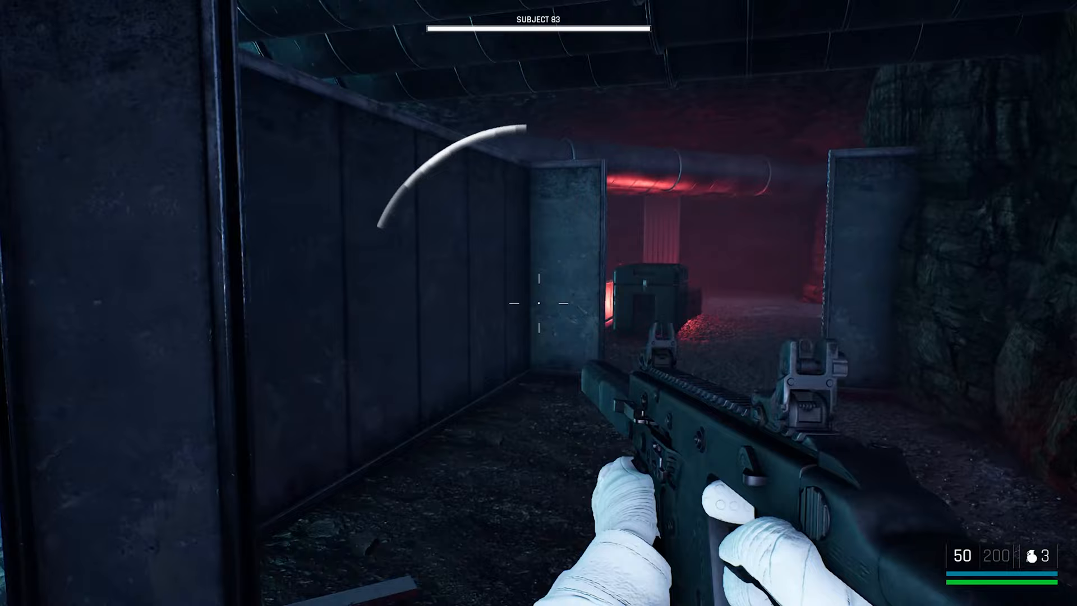
left_click(536, 308)
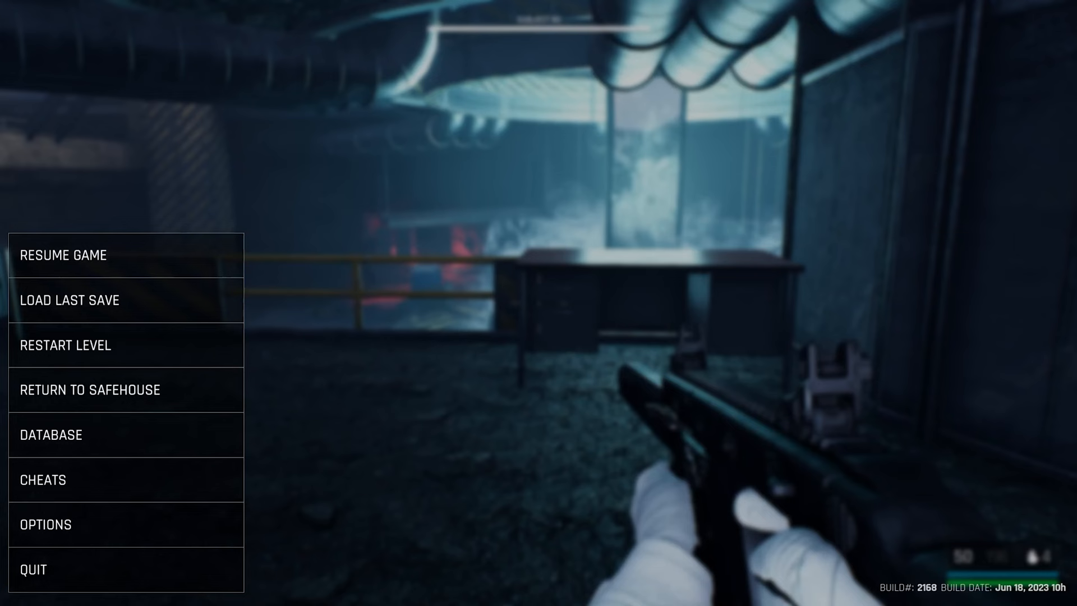
mouse_move(49, 435)
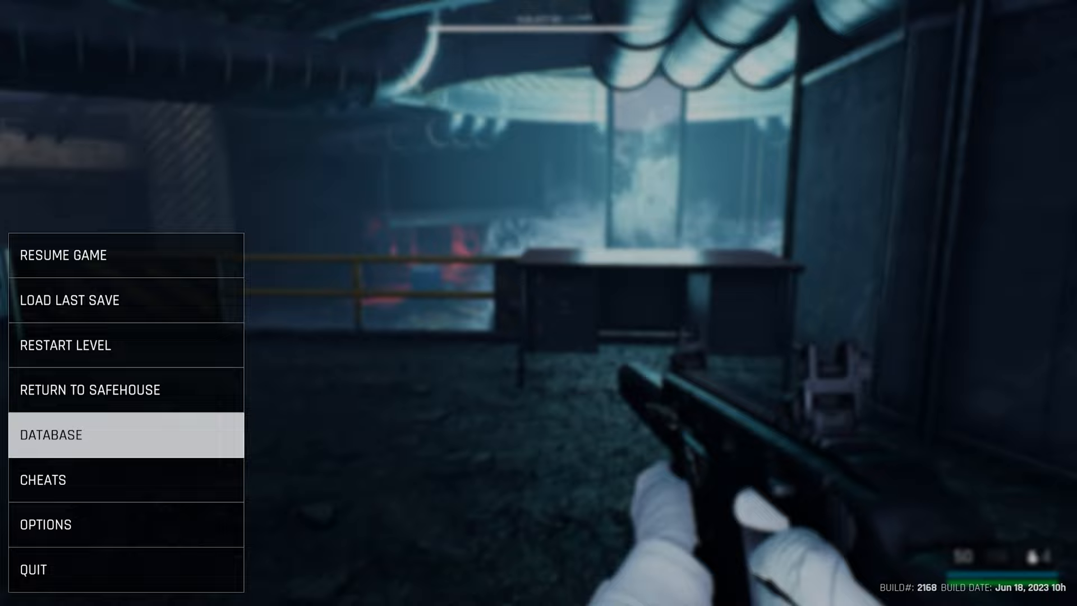
left_click(49, 435)
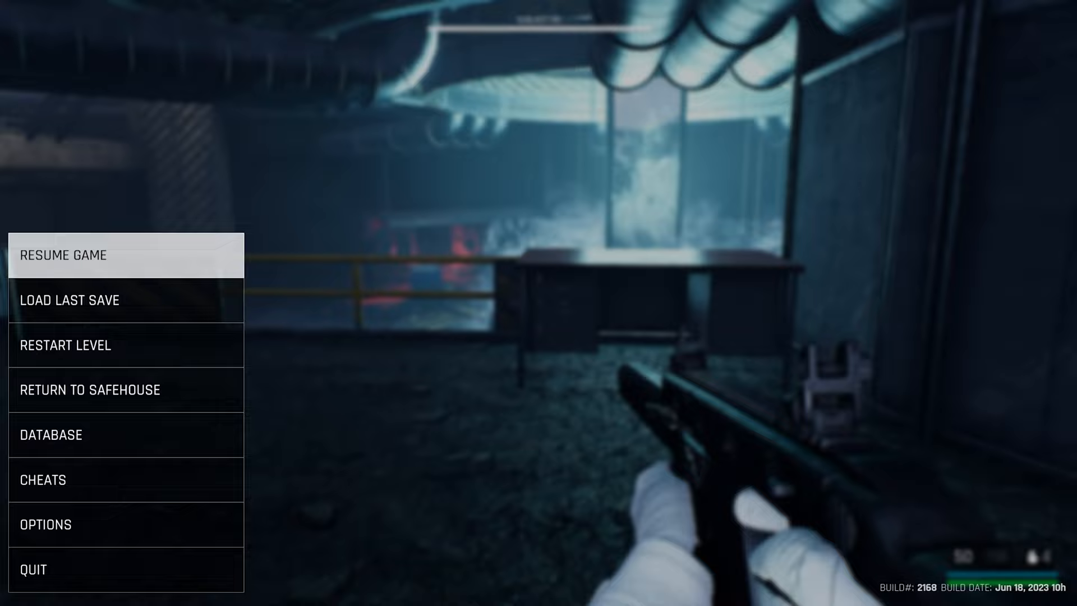
left_click(65, 256)
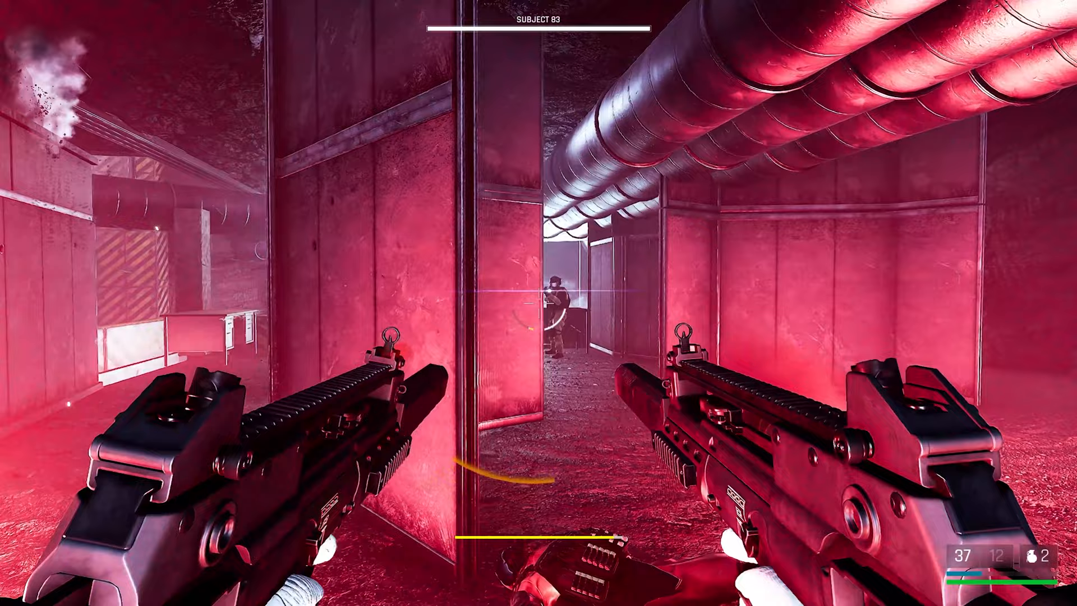
left_click(538, 303)
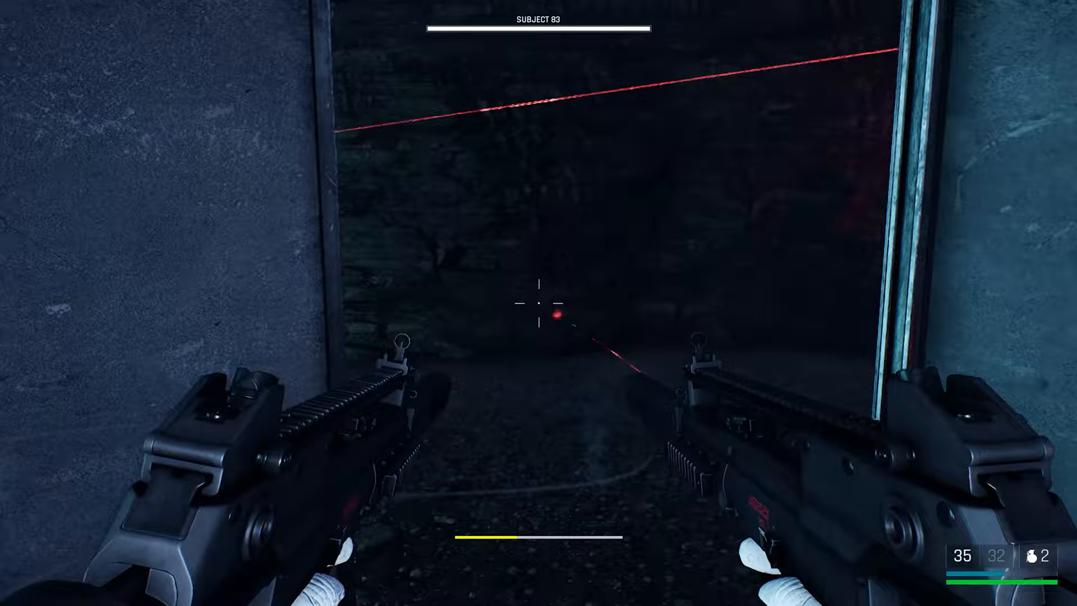
left_click(536, 305)
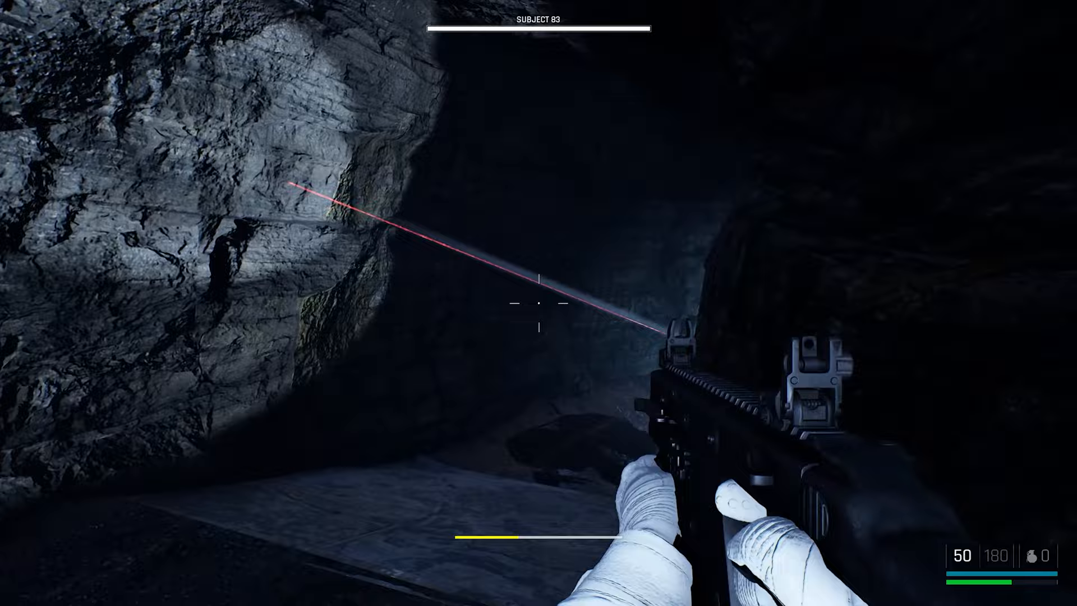
left_click(536, 312)
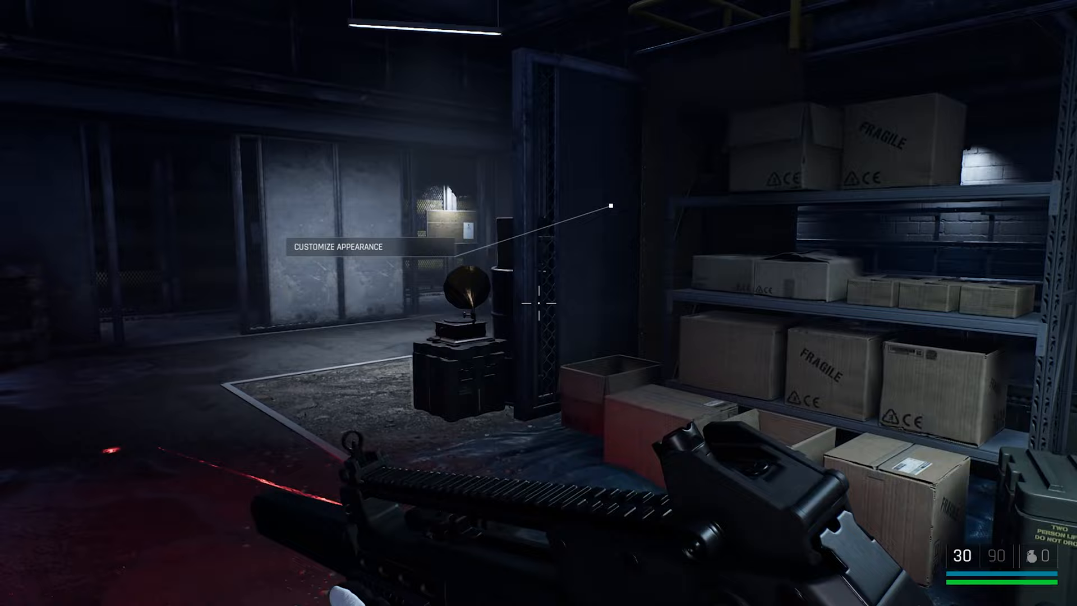
mouse_move(536, 303)
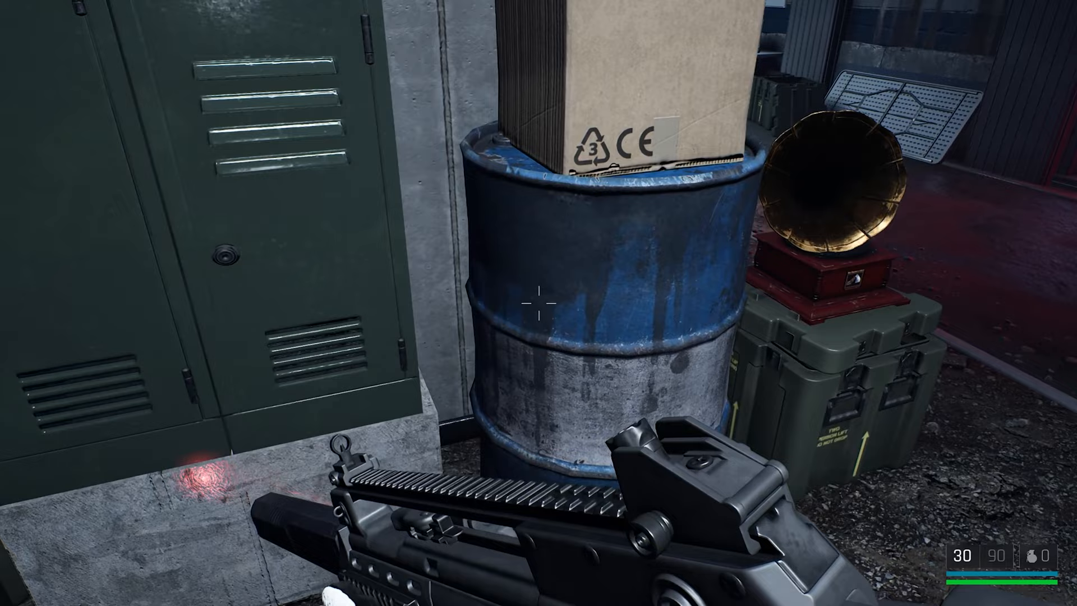